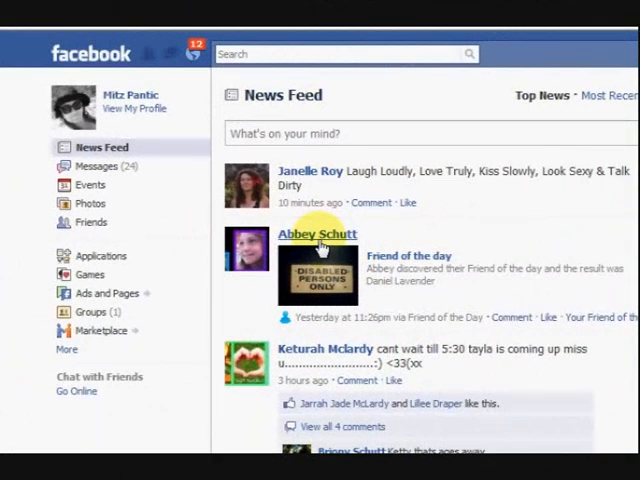
mouse_move(384, 222)
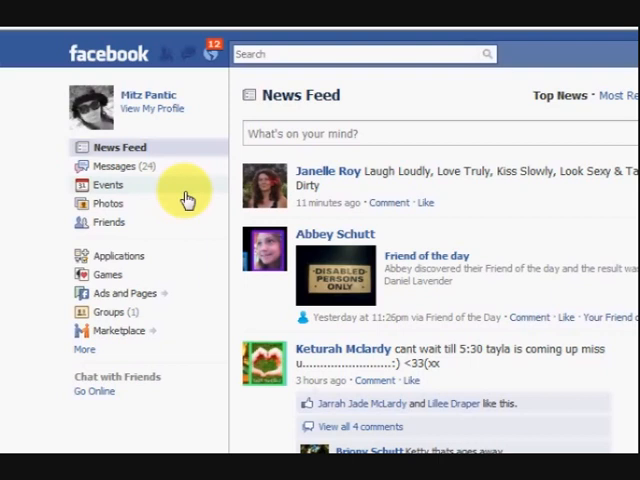
mouse_move(184, 280)
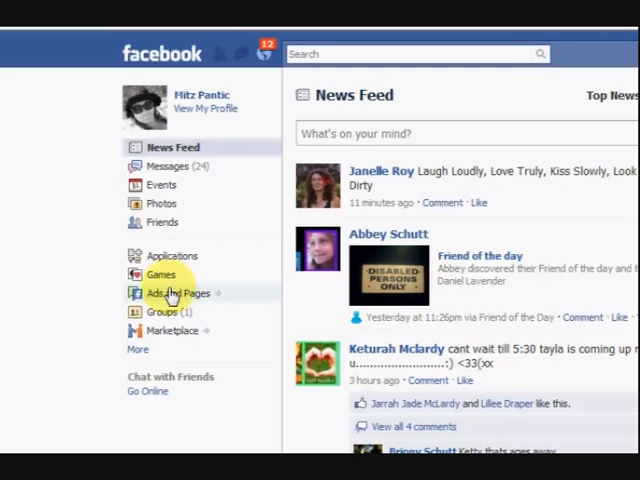
mouse_move(236, 304)
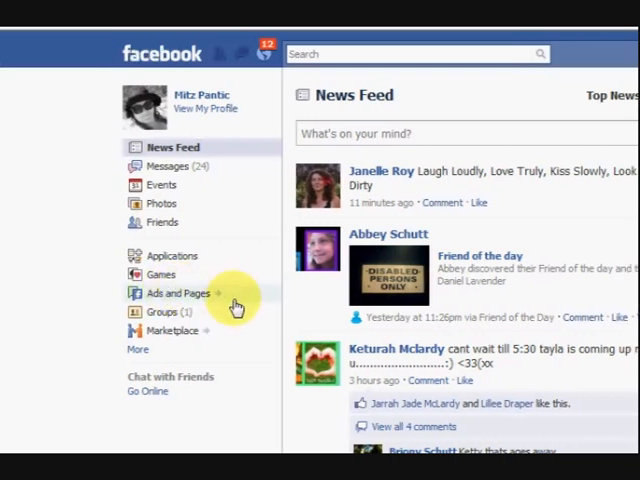
mouse_move(260, 294)
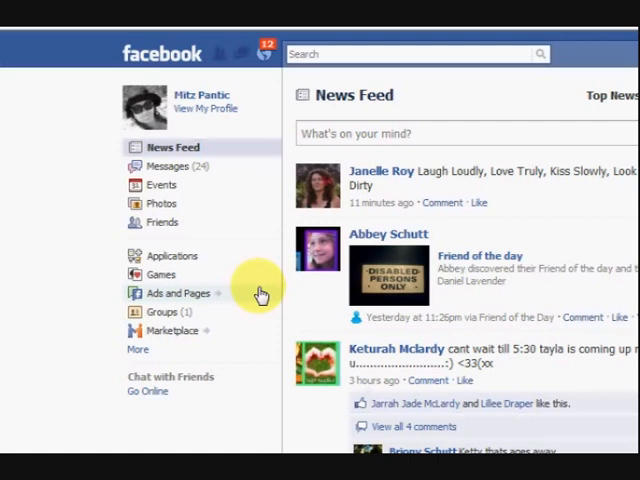
mouse_move(258, 292)
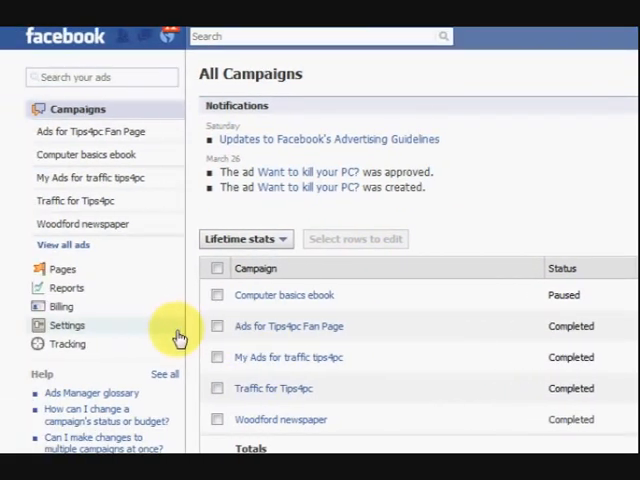
Step: Scroll to the Pages You Admin list showing Tips4pc and Woodford Newspaper Online
scroll(down, 3)
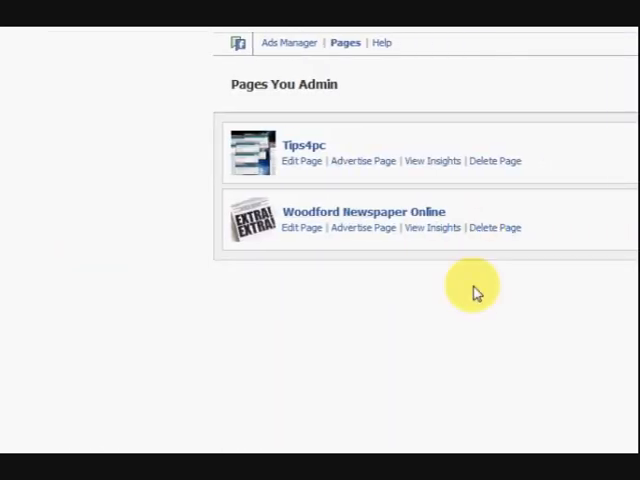
mouse_move(424, 288)
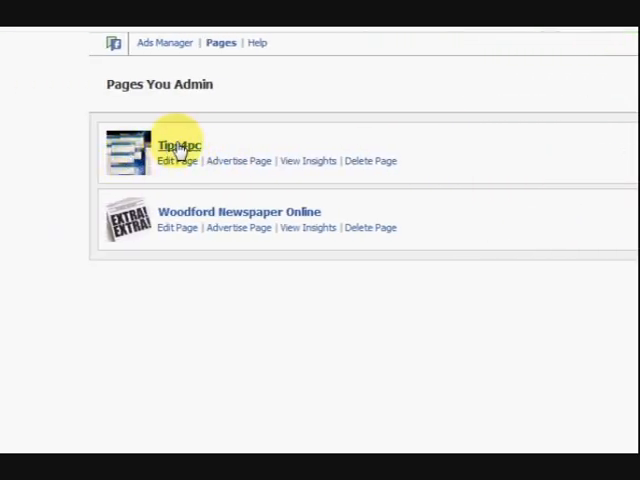
Step: Go to the Tips4pc fan page and browse down its wall of posts
click(178, 144)
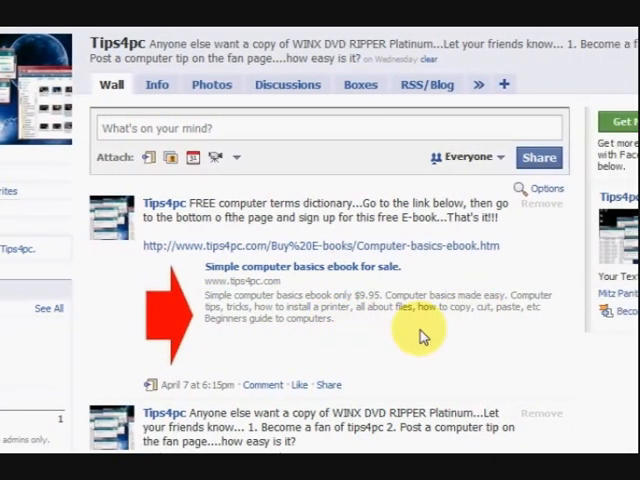
scroll(down, 3)
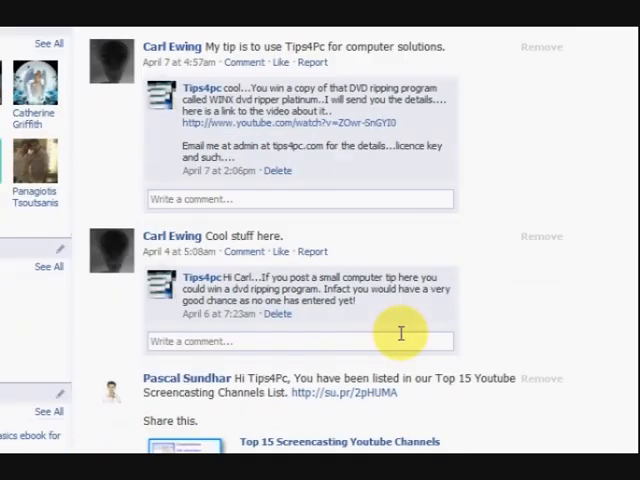
scroll(down, 3)
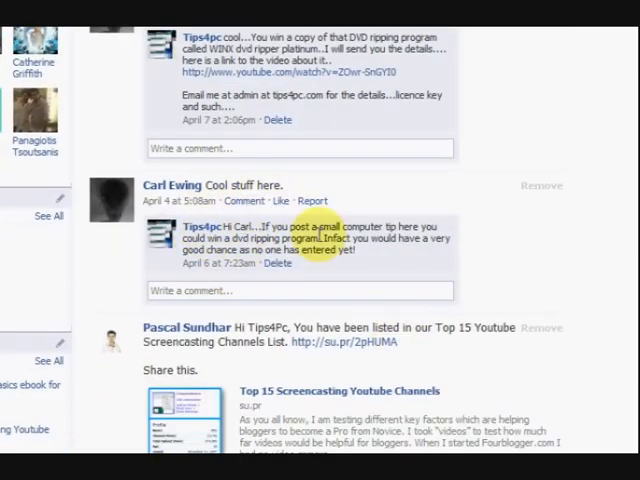
scroll(down, 3)
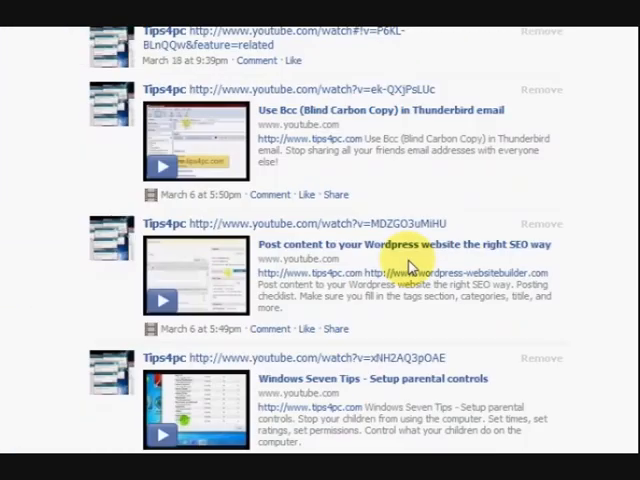
scroll(down, 3)
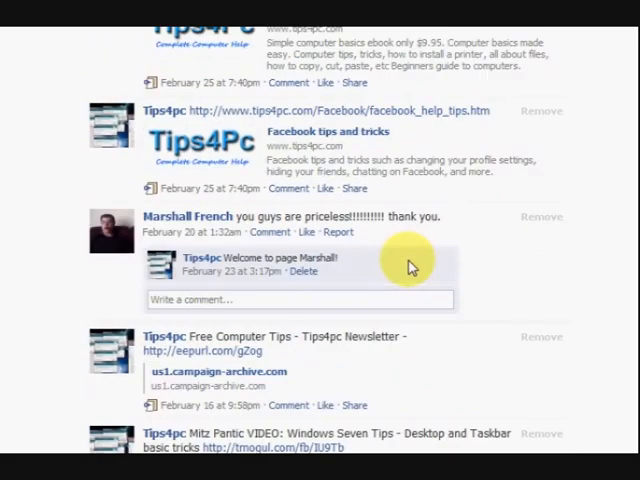
scroll(down, 3)
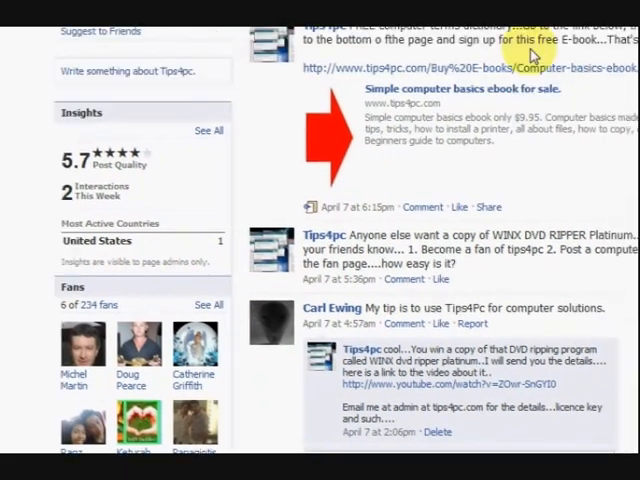
Step: Continue scrolling through the Tips4pc wall to its insights and fans
scroll(up, 3)
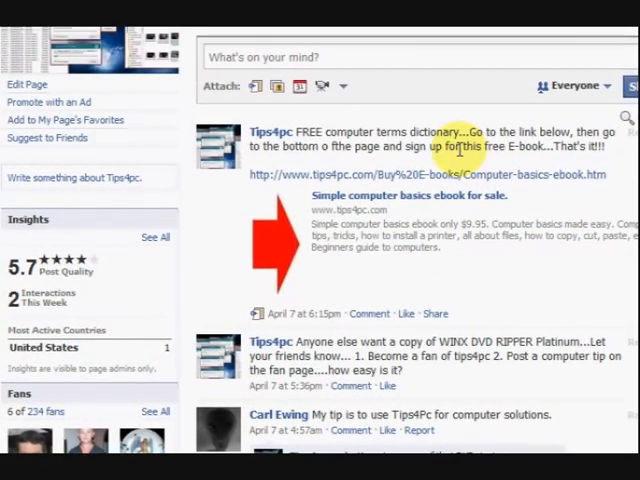
scroll(down, 3)
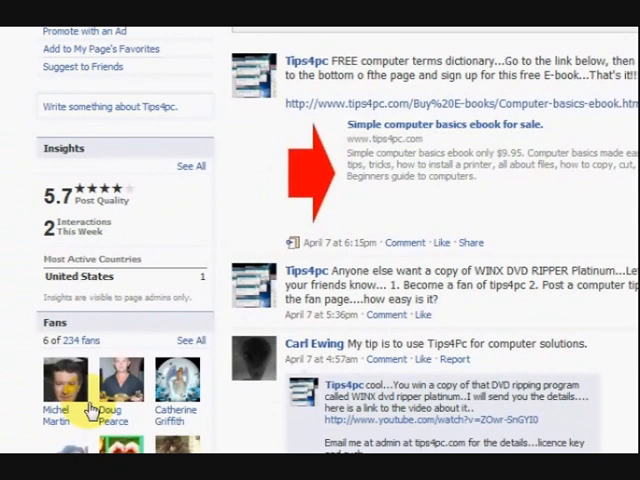
scroll(down, 3)
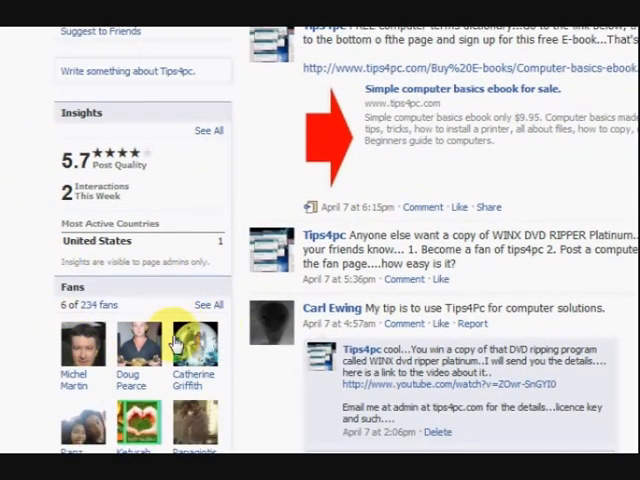
scroll(down, 3)
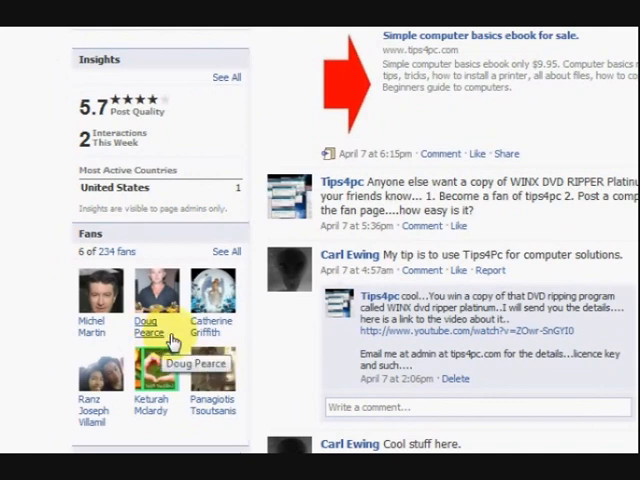
scroll(down, 3)
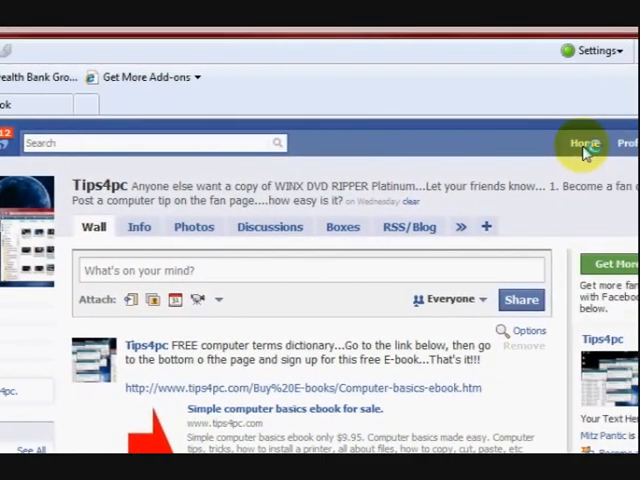
Step: Return via Home and Ads and Pages to the managed-pages list with fan counts
click(584, 144)
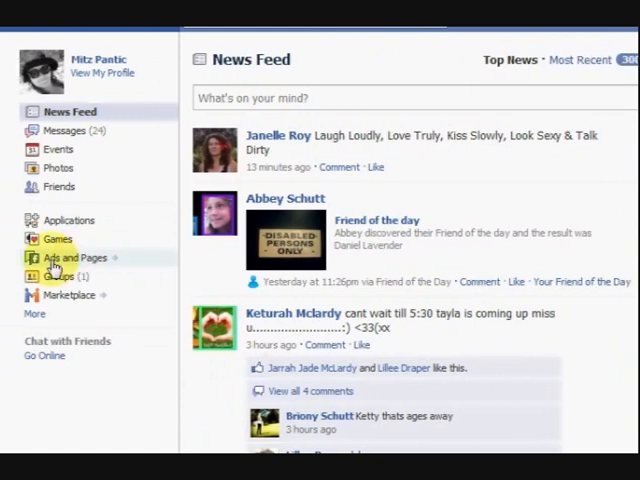
click(80, 256)
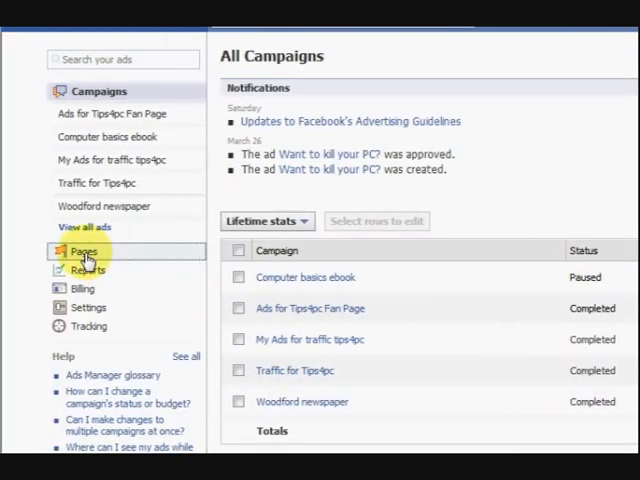
click(84, 252)
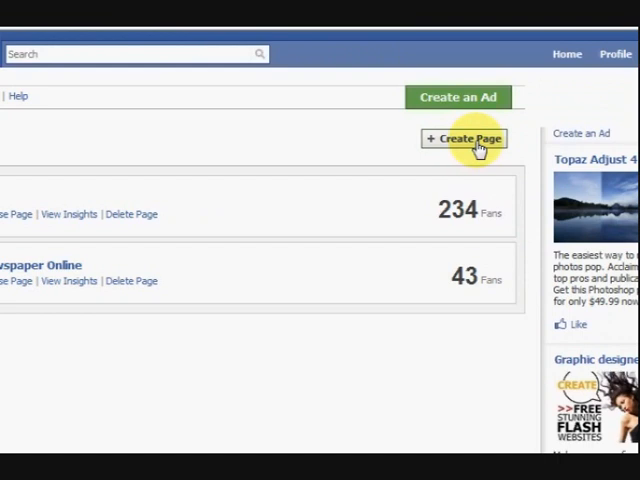
Step: Start a new Brand, product, or organization page in the Website category and confirm being the official representative
click(464, 138)
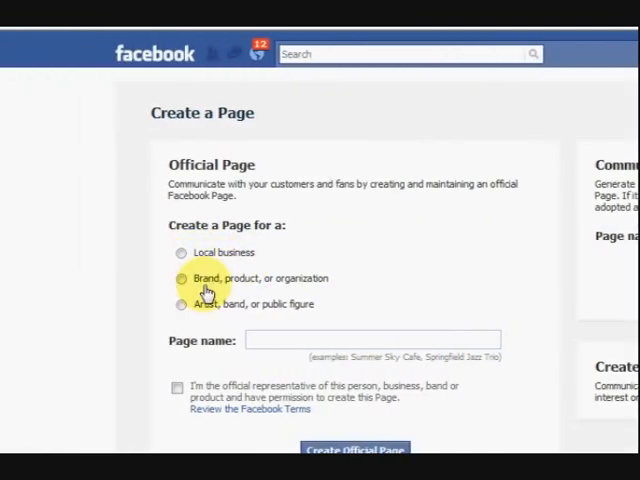
click(180, 278)
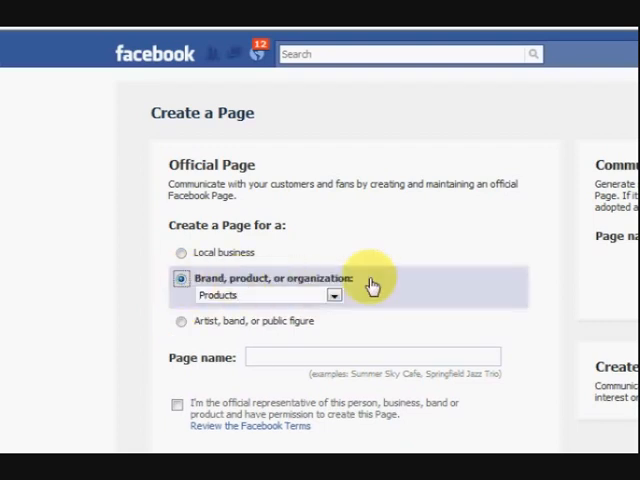
click(334, 294)
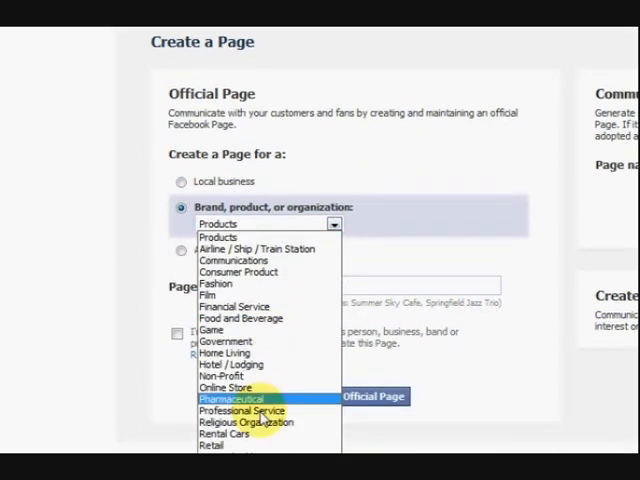
scroll(down, 3)
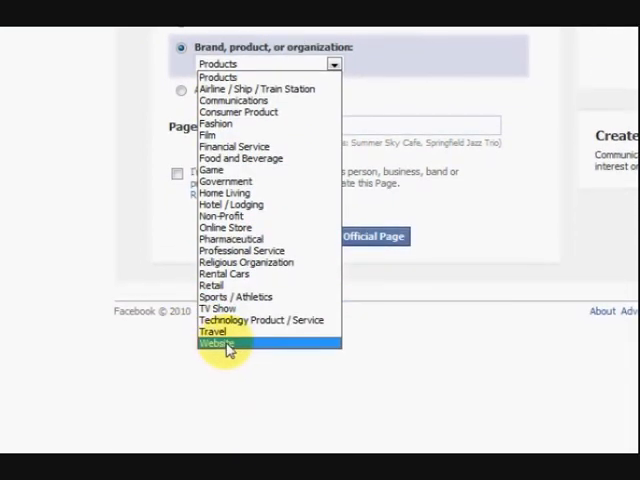
click(224, 344)
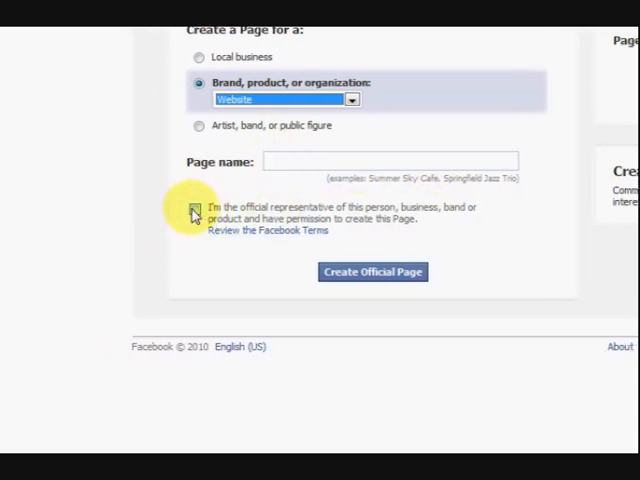
click(196, 210)
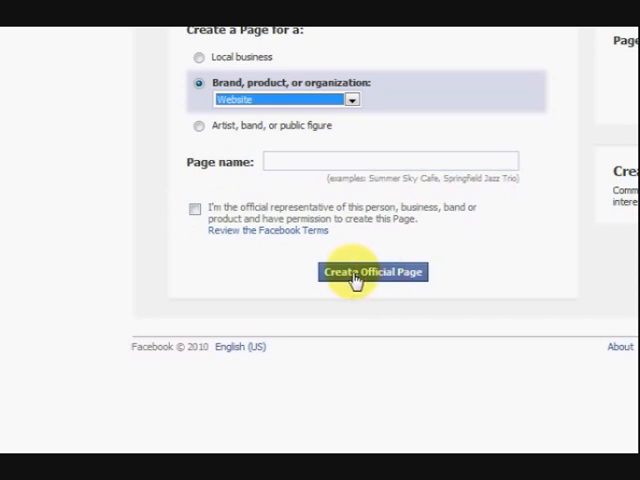
mouse_move(450, 240)
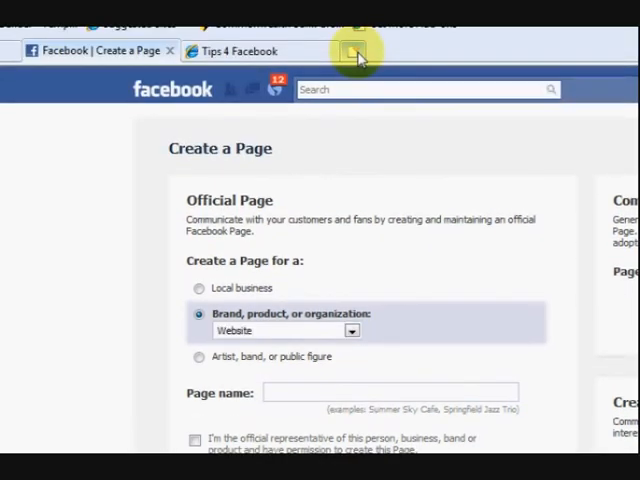
Step: Open a new tab and enter the tips4pc address
click(352, 50)
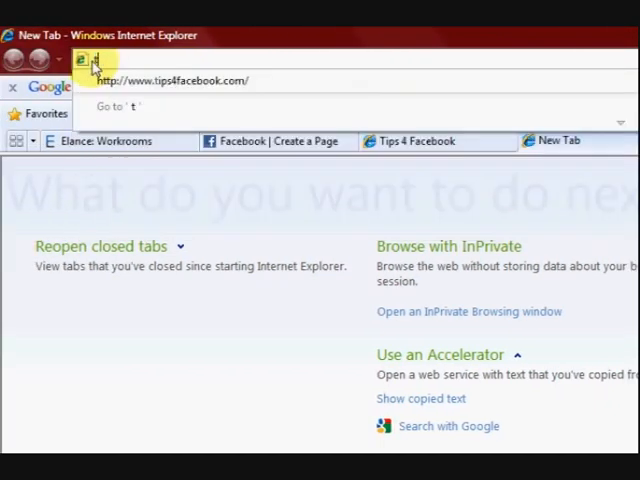
text(tips)
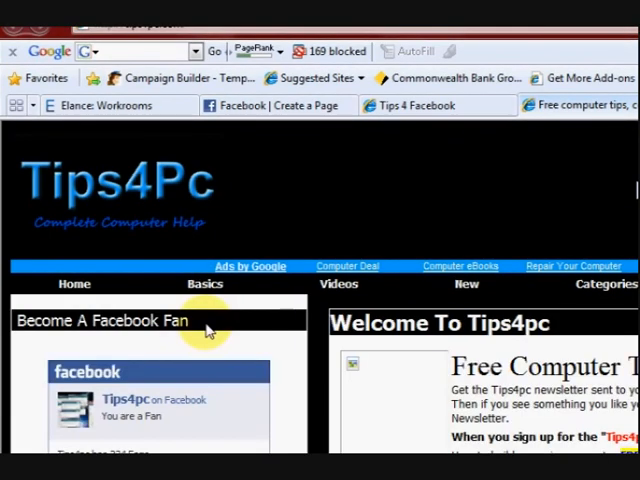
Step: Scroll down to the Become A Facebook Fan box showing 234 fans
scroll(down, 3)
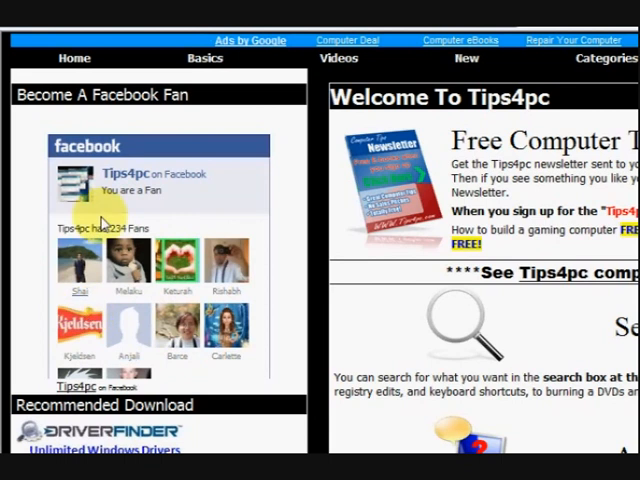
mouse_move(120, 310)
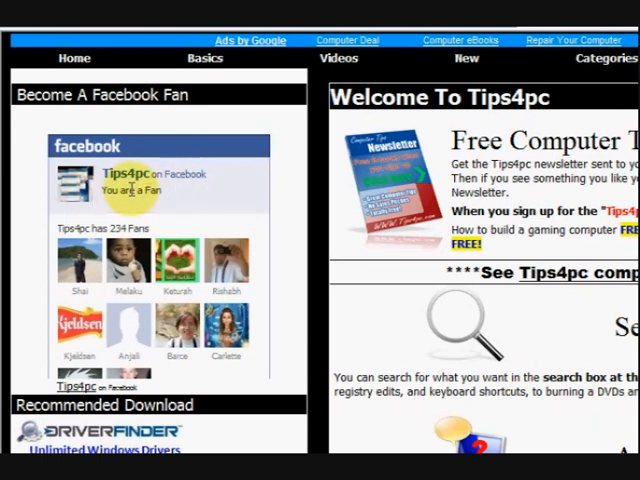
mouse_move(170, 200)
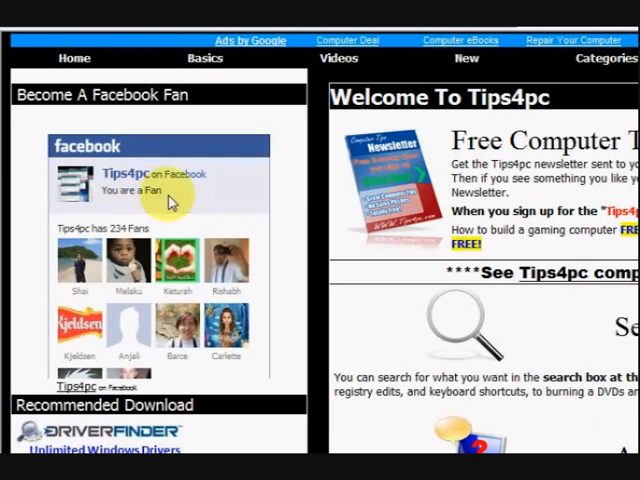
mouse_move(248, 204)
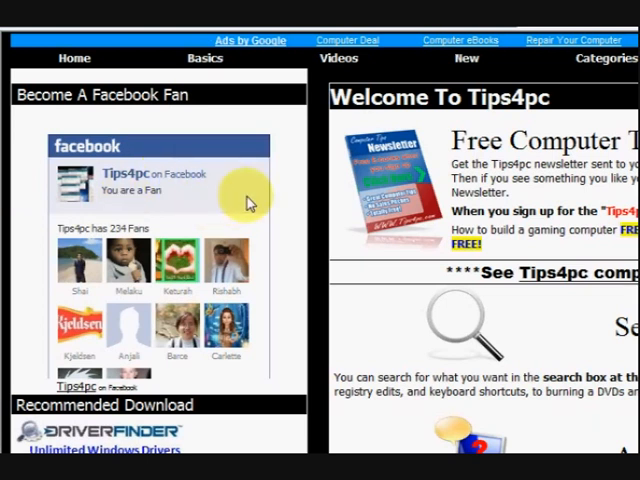
mouse_move(184, 200)
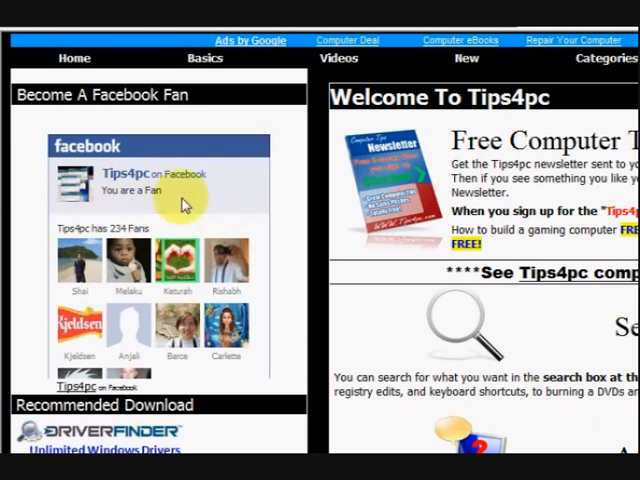